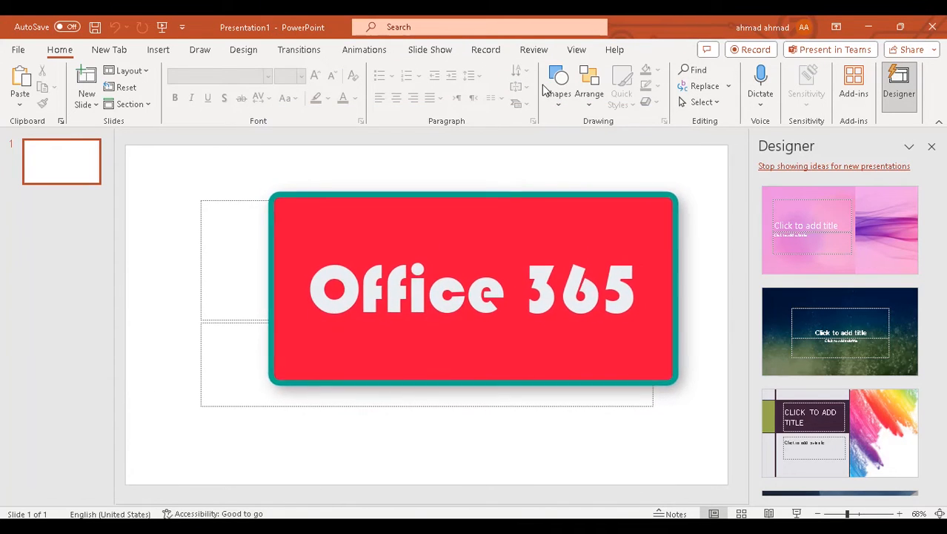
- Open the Microsoft Developer search result and scroll to the Join the Microsoft 365 Developer Program section
drag(475, 289, 475, 89)
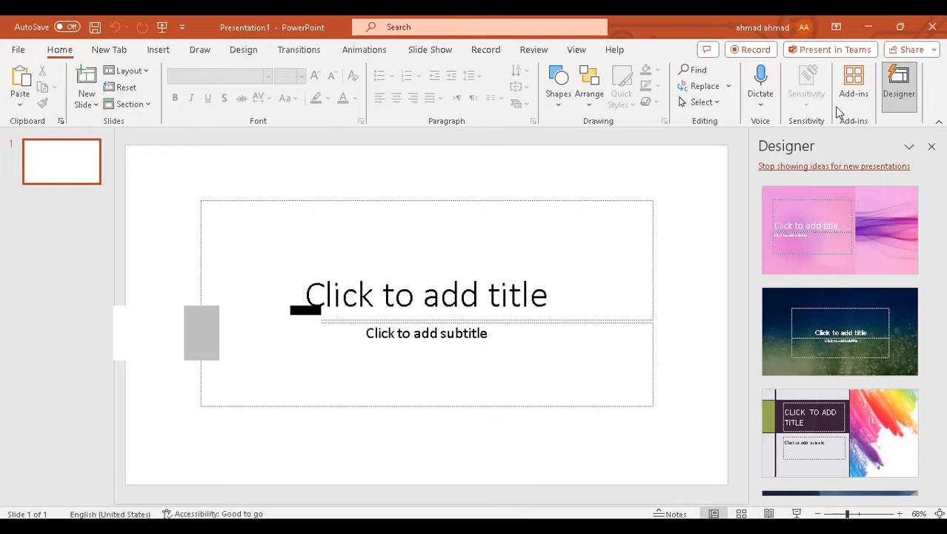
click(888, 84)
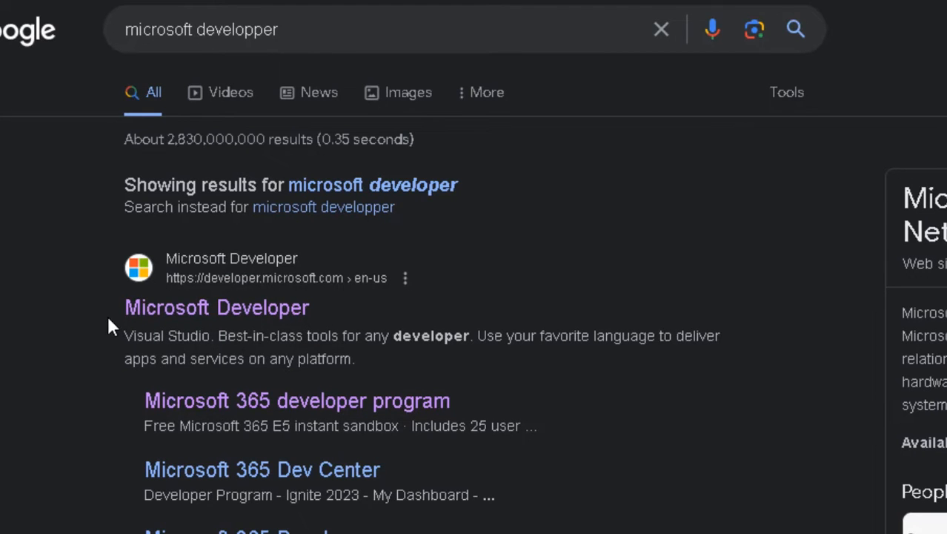
click(216, 307)
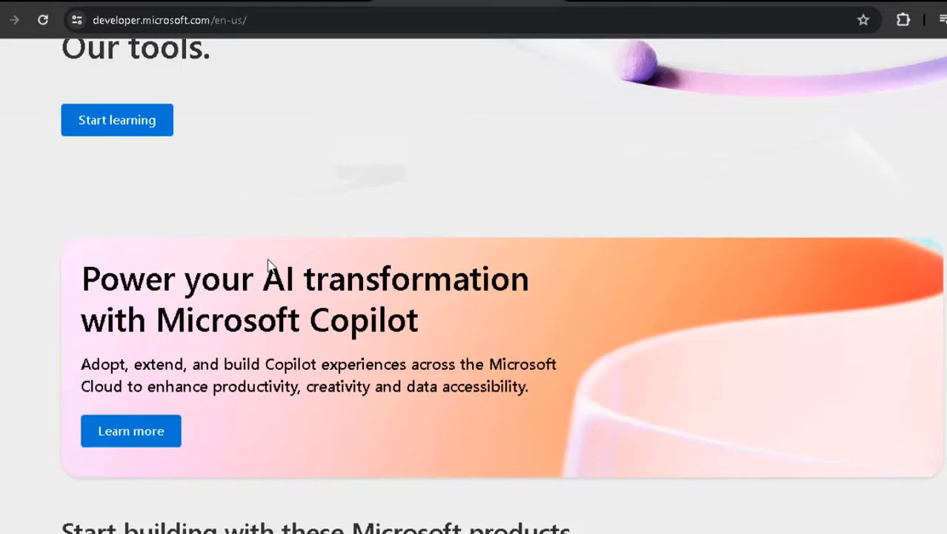
scroll(down, 3)
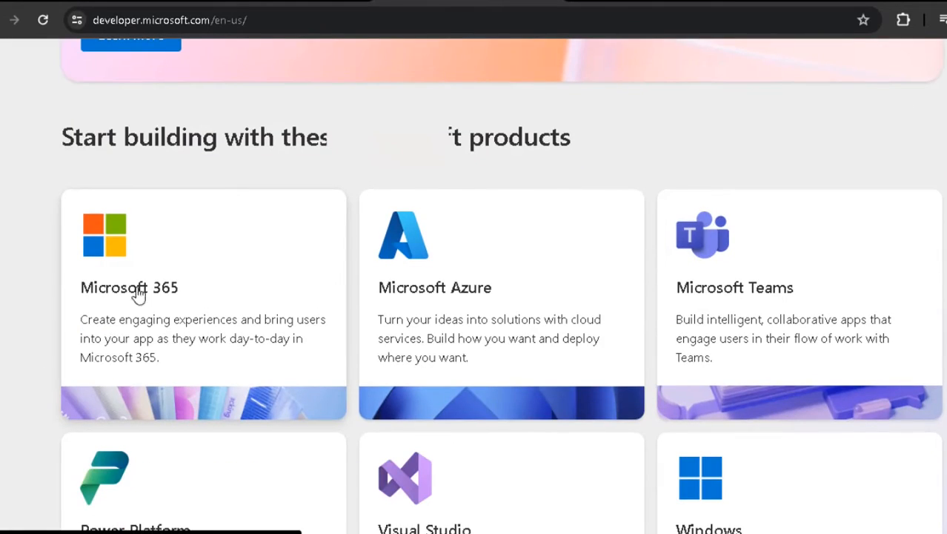
mouse_move(171, 370)
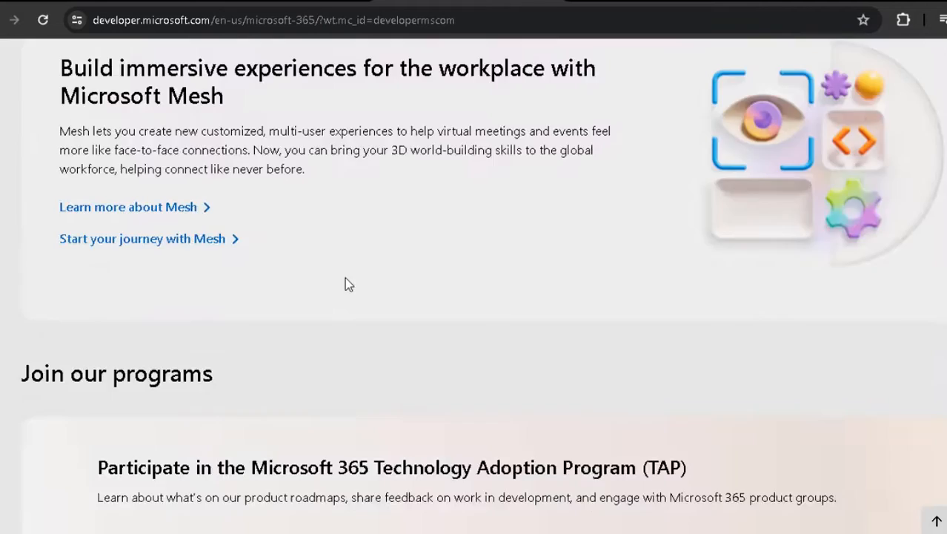
scroll(down, 3)
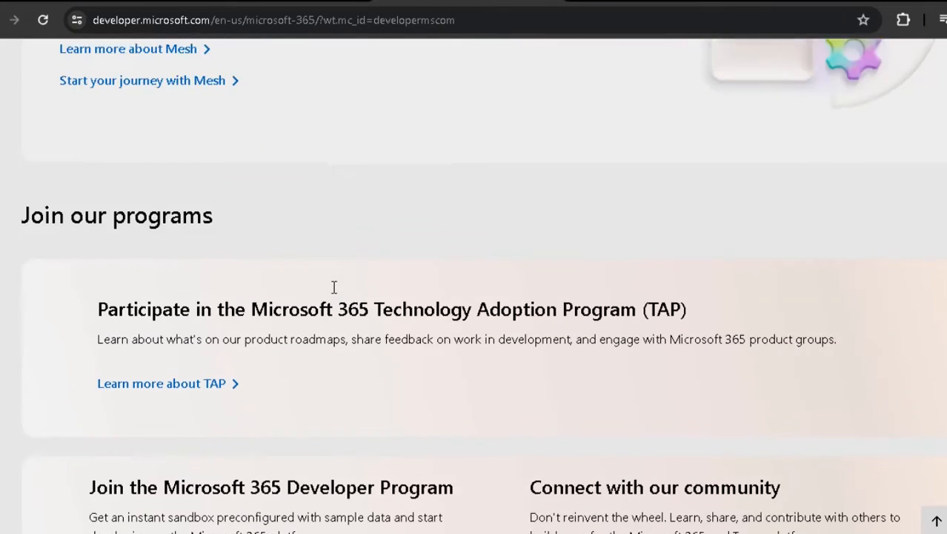
scroll(down, 3)
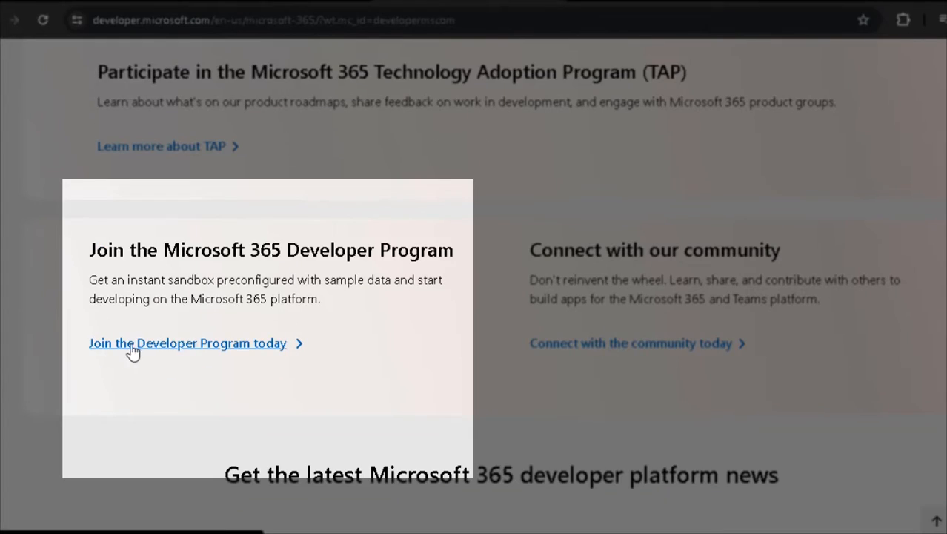
mouse_move(217, 349)
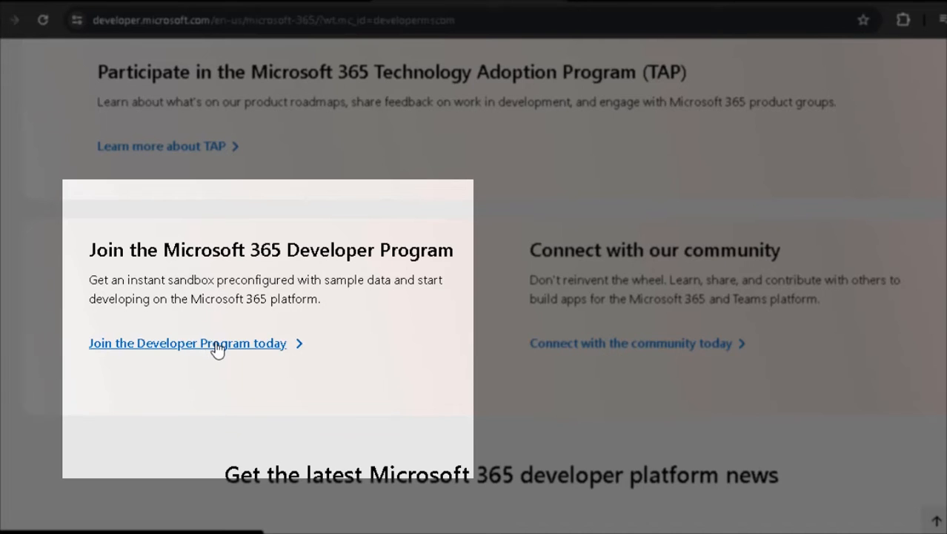
- Open the Developer Program page, choose Join now, and open the Microsoft account Sign In result
click(188, 343)
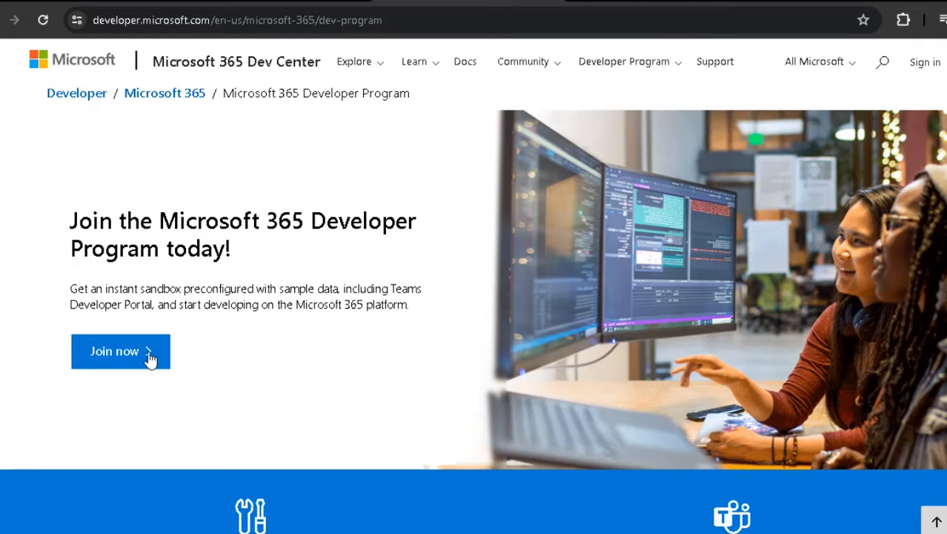
click(120, 351)
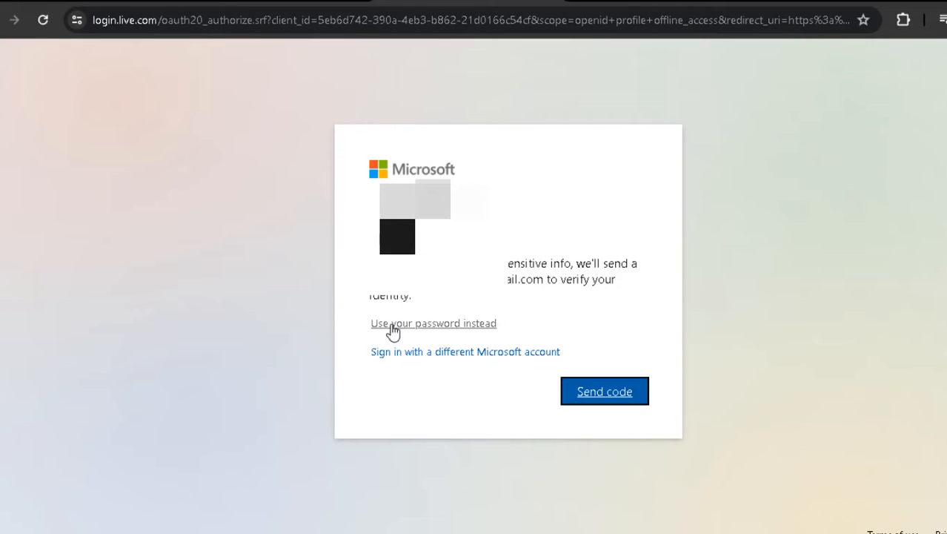
mouse_move(423, 330)
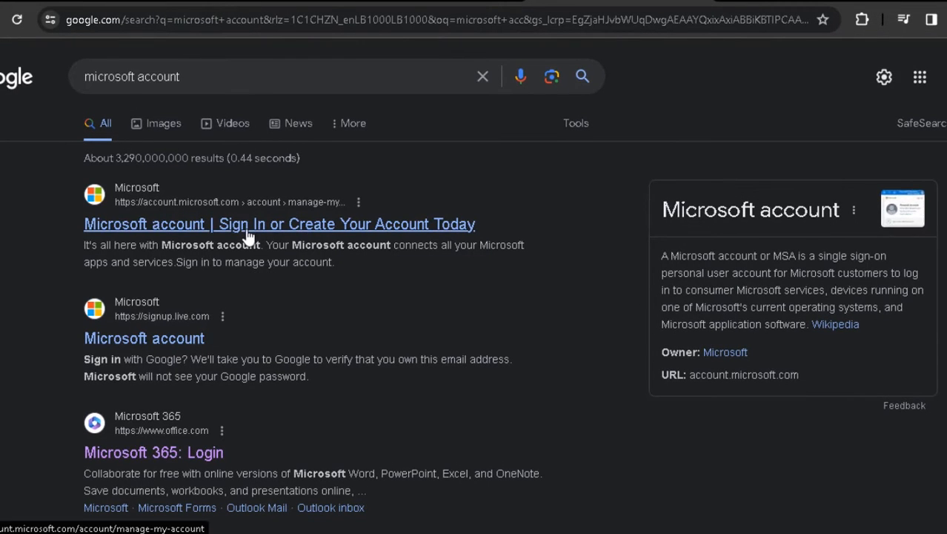
mouse_move(136, 242)
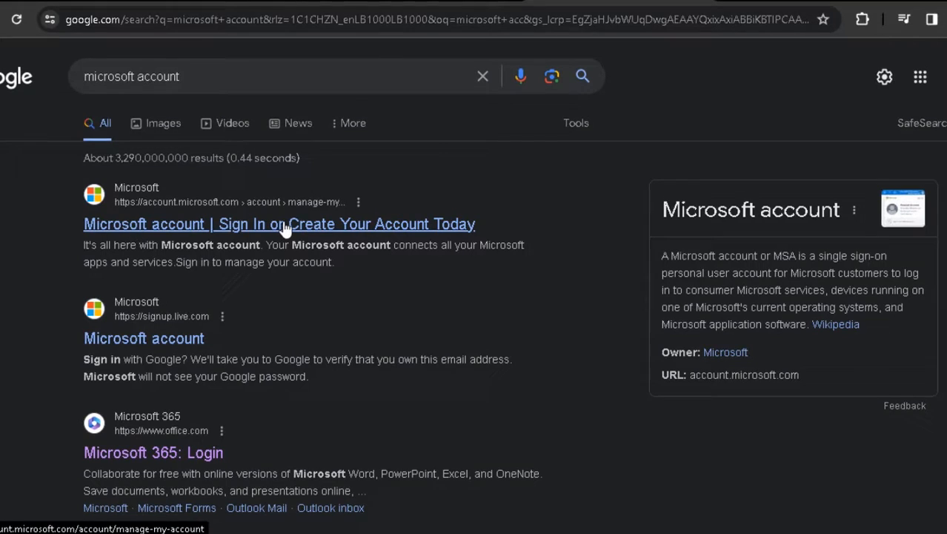
click(280, 223)
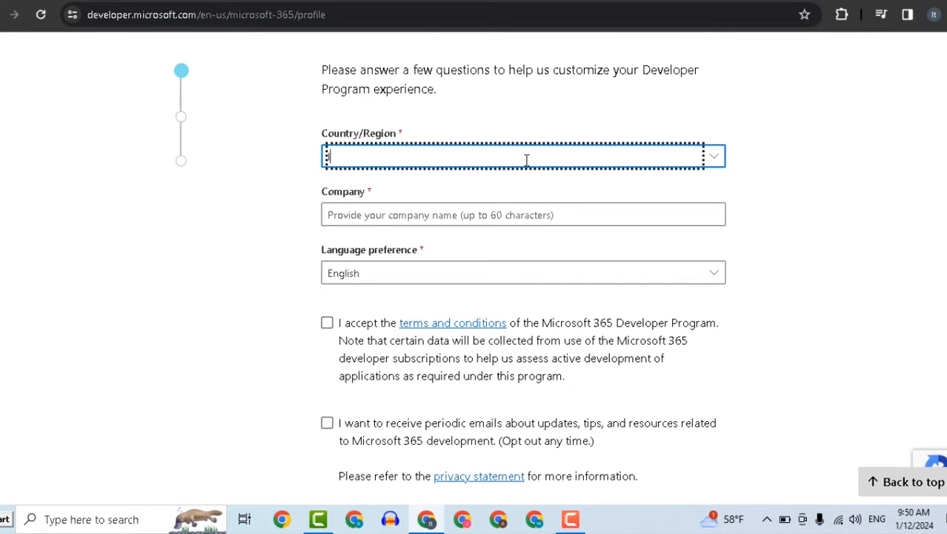
- Fill the profile with Lebanon, company 'awd', accepted terms and a Personal projects focus
click(711, 156)
text(Lebanon)
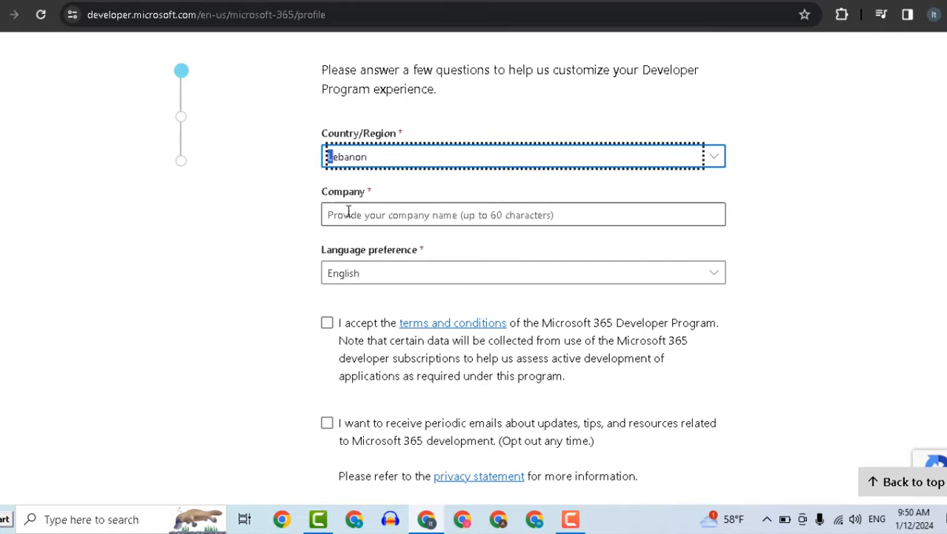
text(awd)
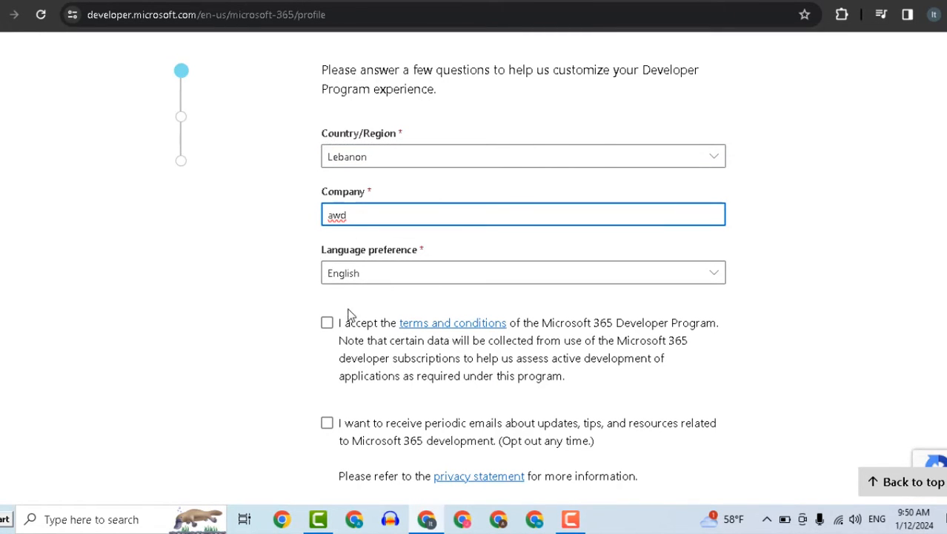
click(327, 322)
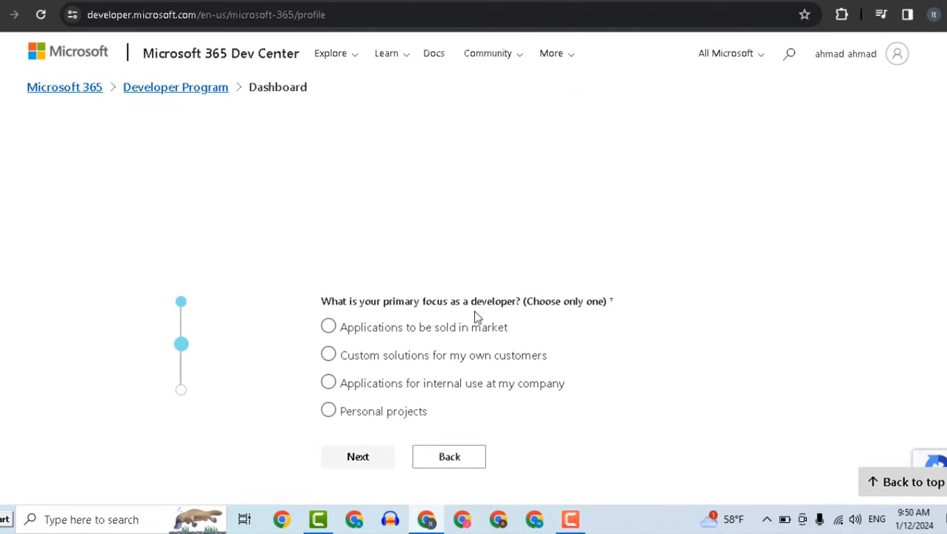
click(329, 411)
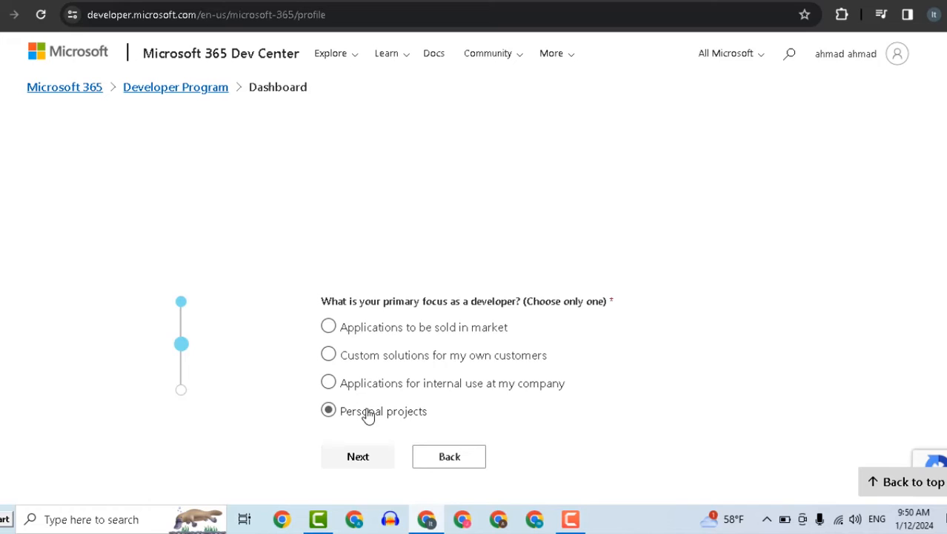
click(358, 456)
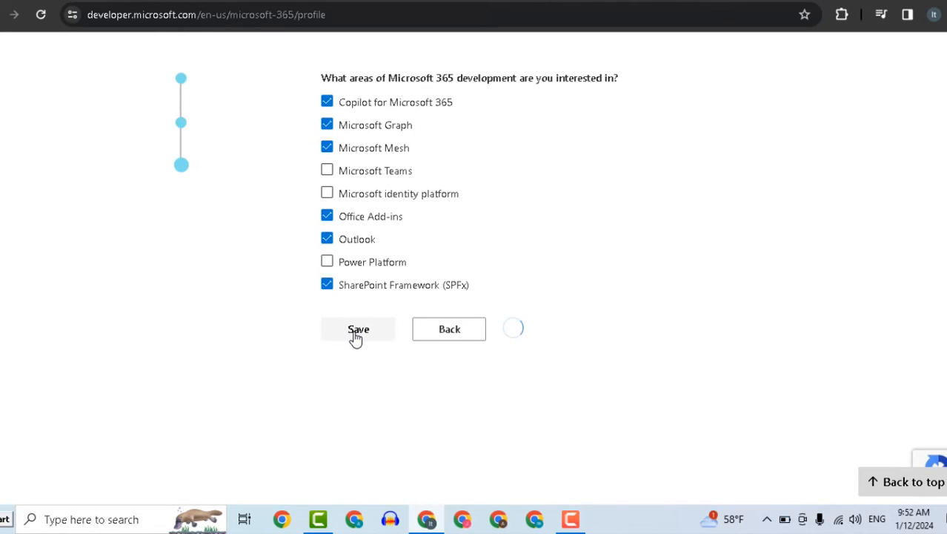
- Save the profile, pick the Instant E5 sandbox, and submit the admin username and password
click(359, 329)
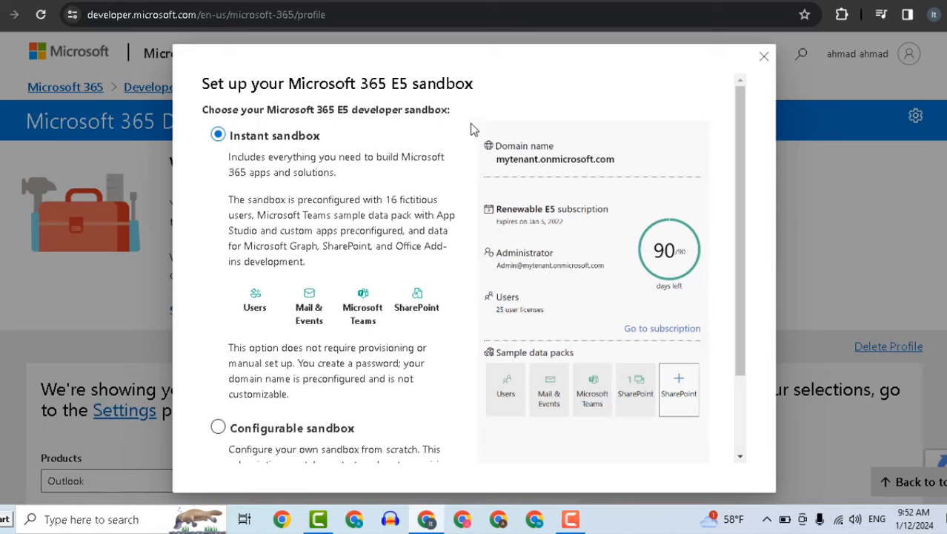
scroll(down, 3)
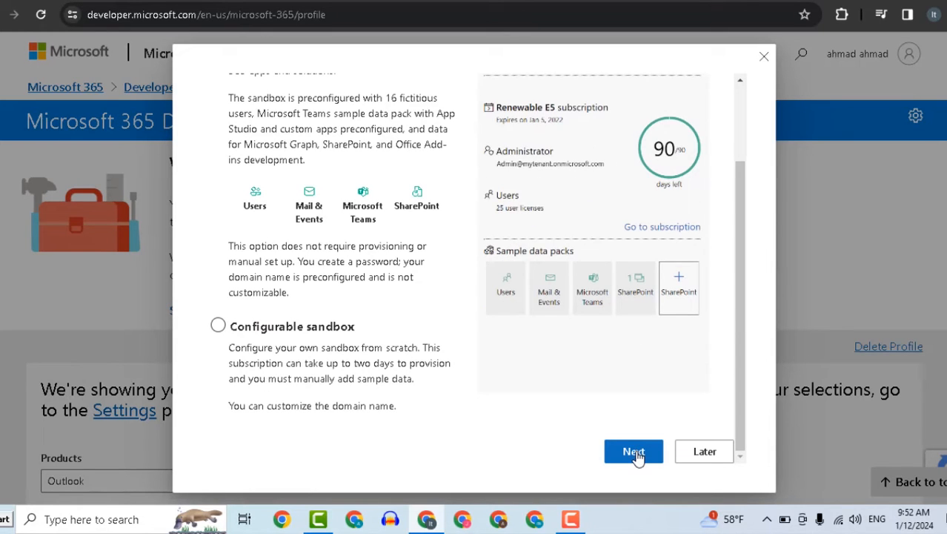
click(634, 451)
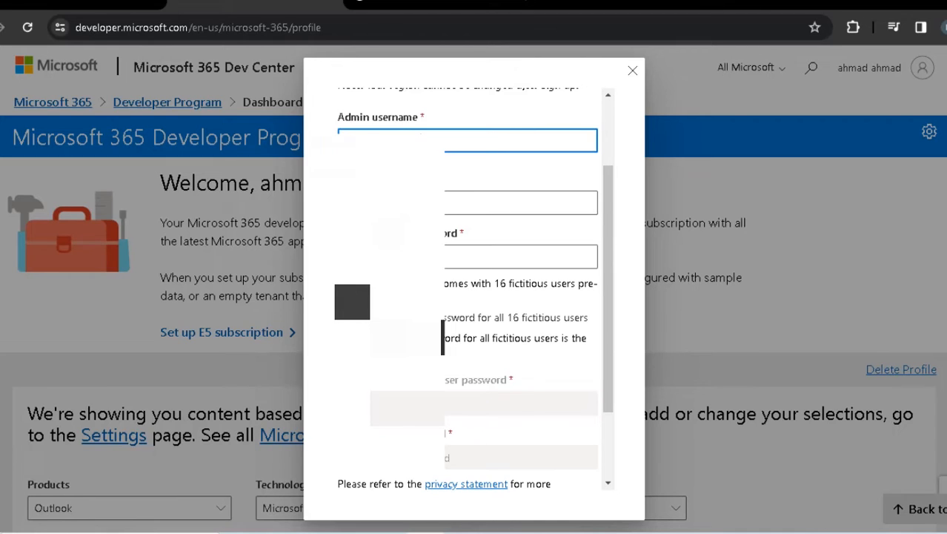
click(521, 202)
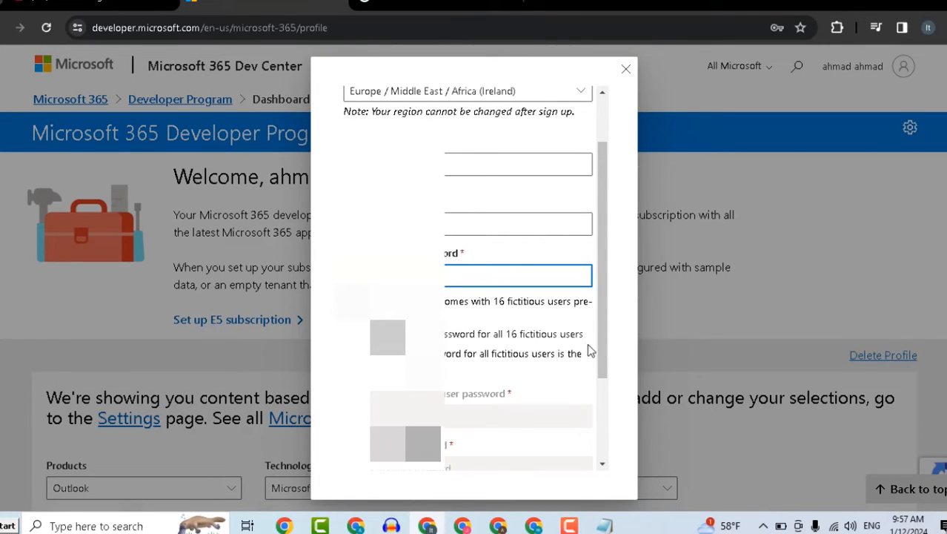
scroll(down, 3)
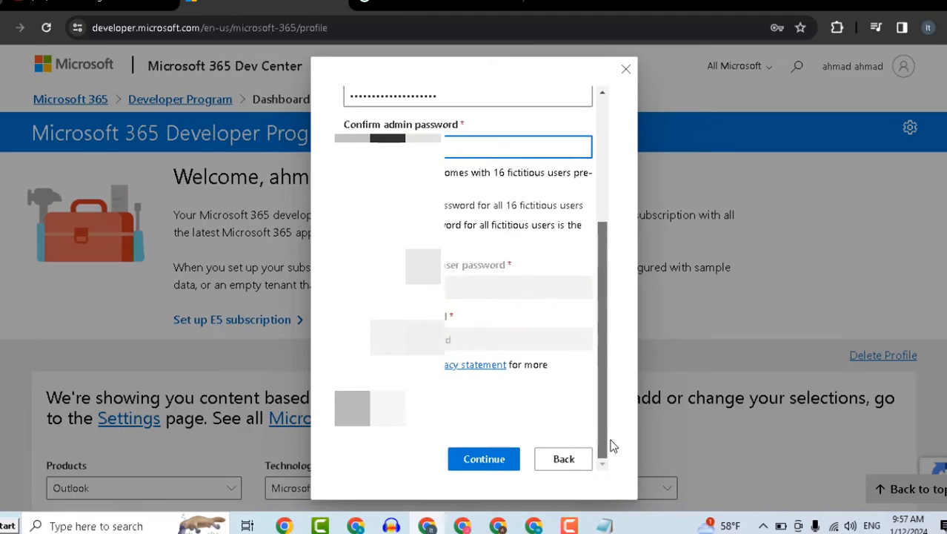
click(483, 458)
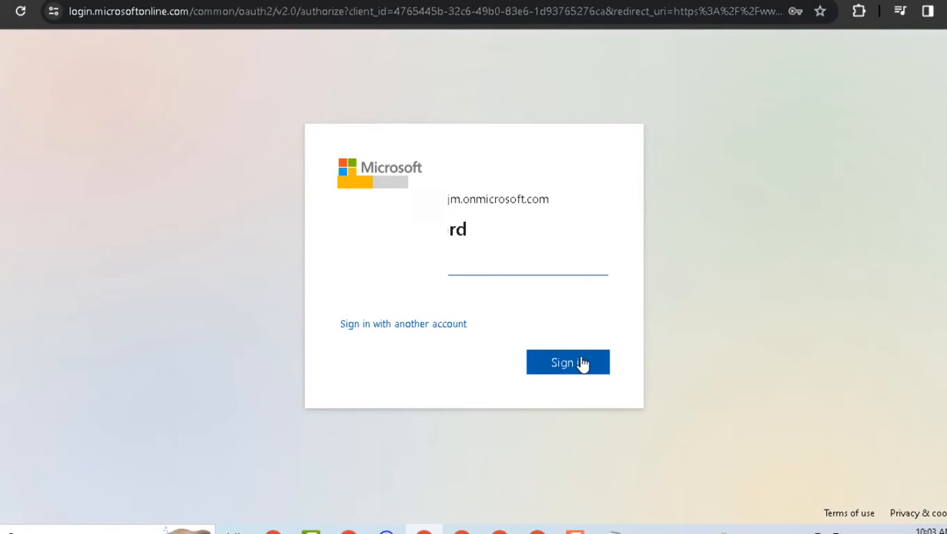
- Sign in as the sandbox admin and download the Microsoft 365 apps from Install apps
click(568, 363)
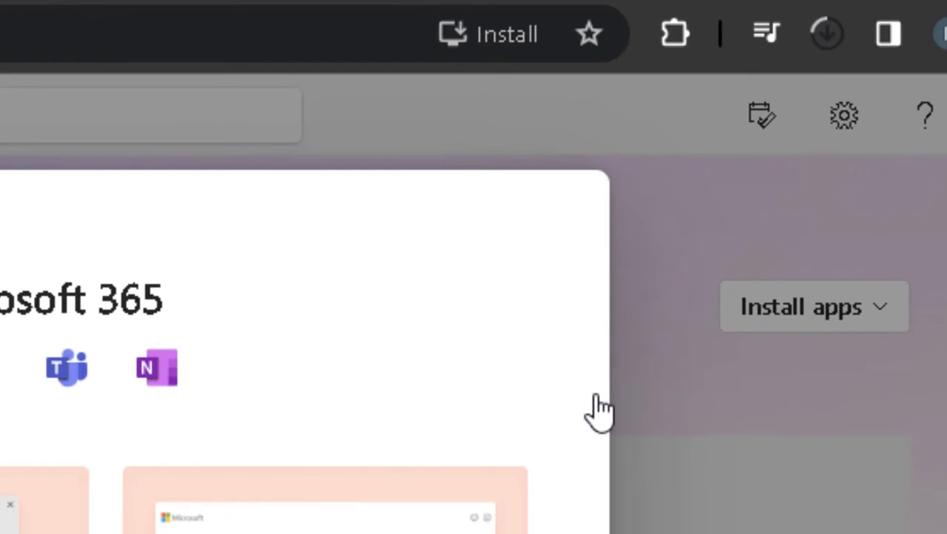
click(853, 27)
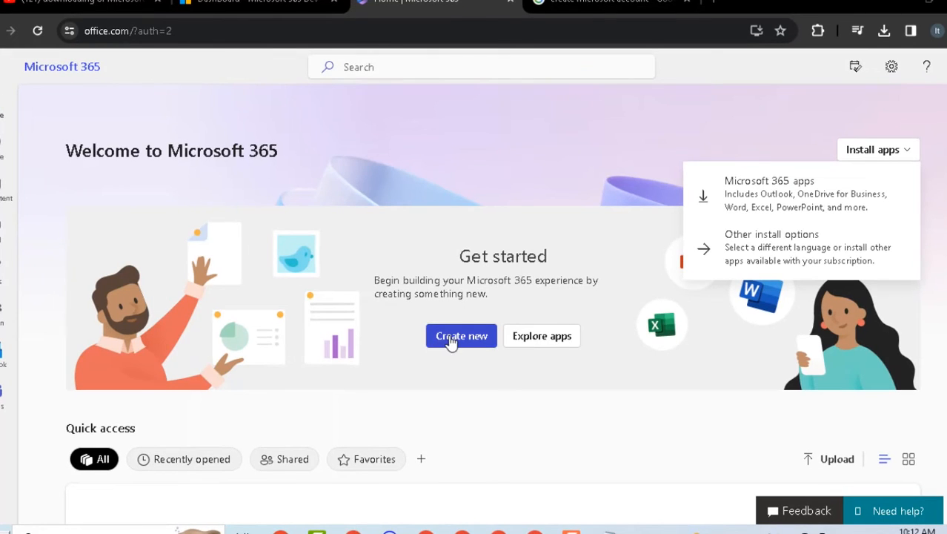
click(460, 335)
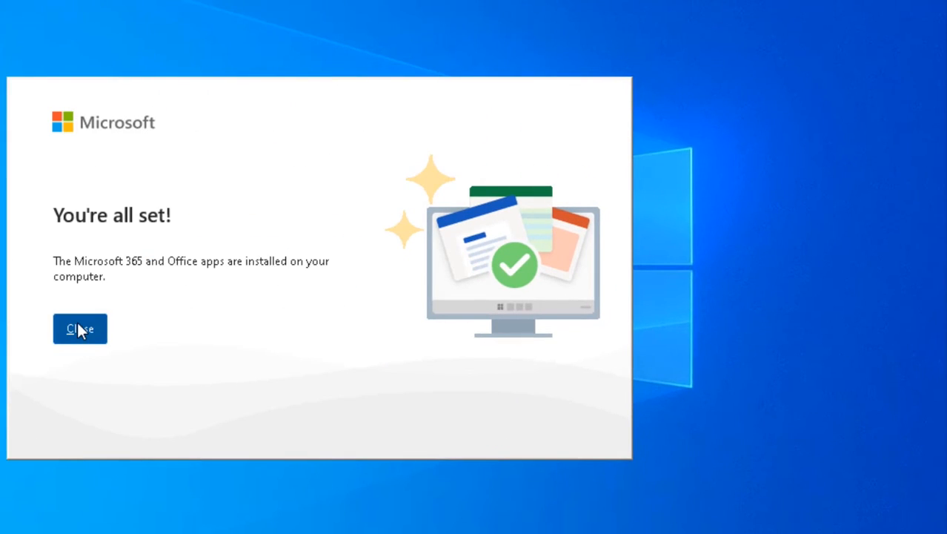
- Close the You're all set notice and launch PowerPoint from its desktop icon
click(80, 328)
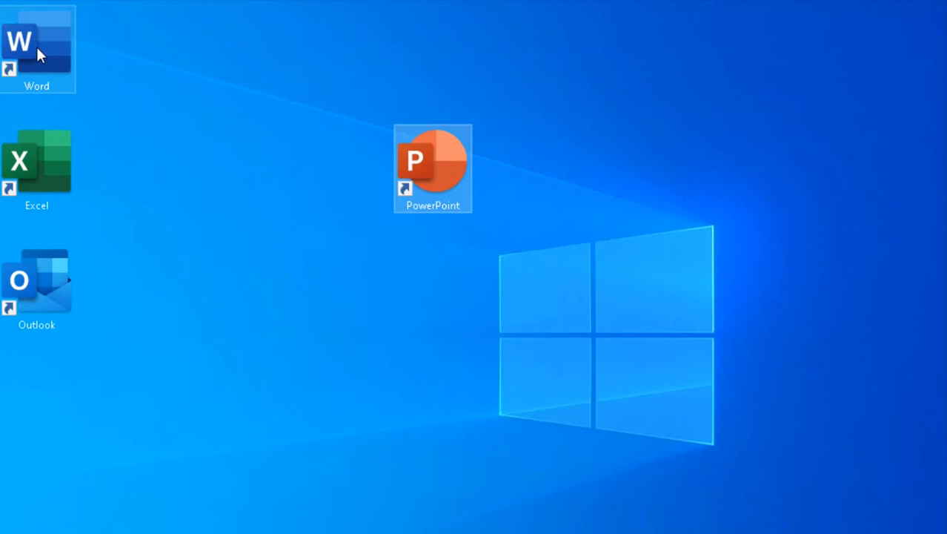
double_click(433, 168)
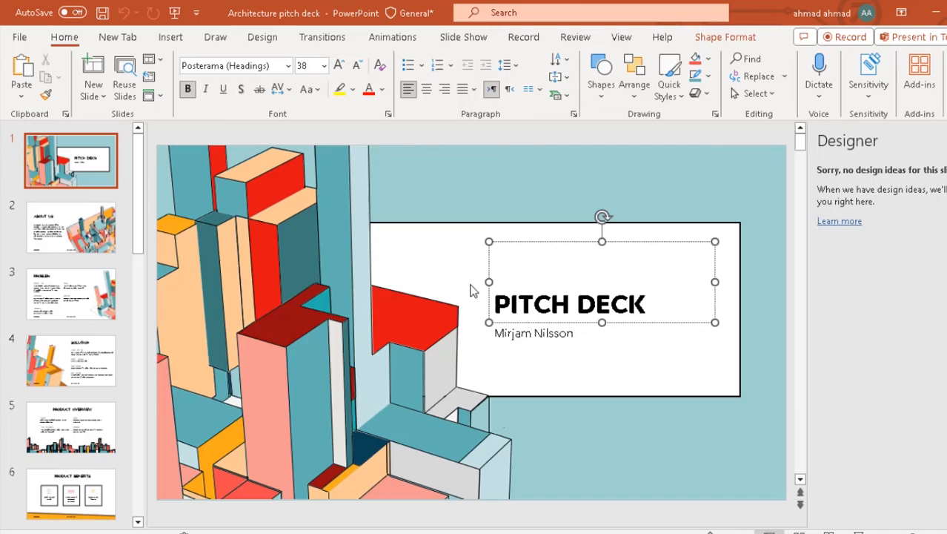